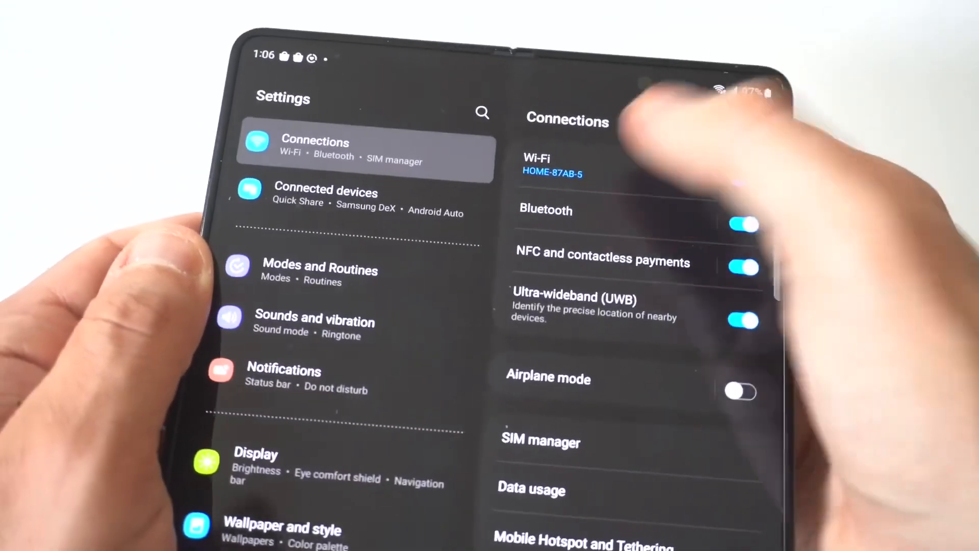
Open the connected HOME-87AB-5 network's details and scroll through its speed and security info.
left_click(538, 165)
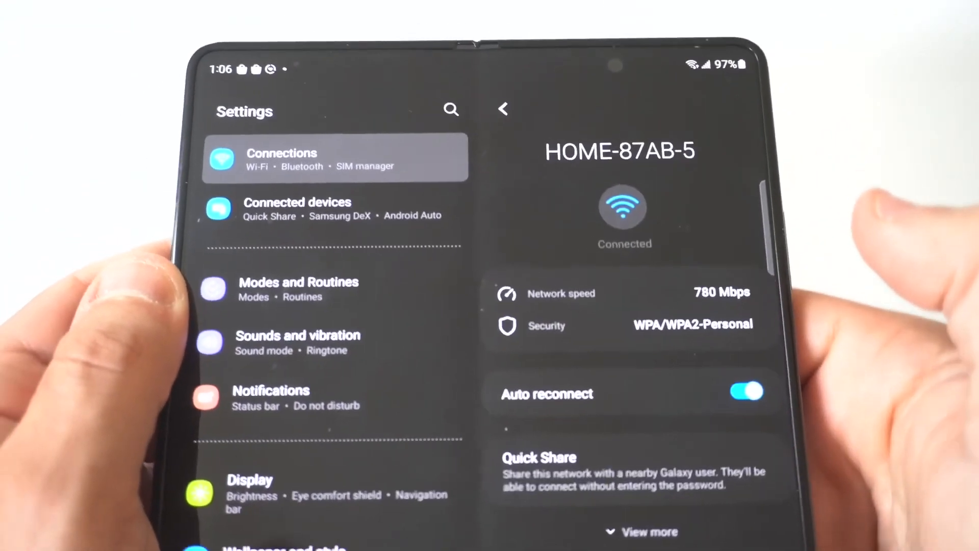
scroll("down", 3)
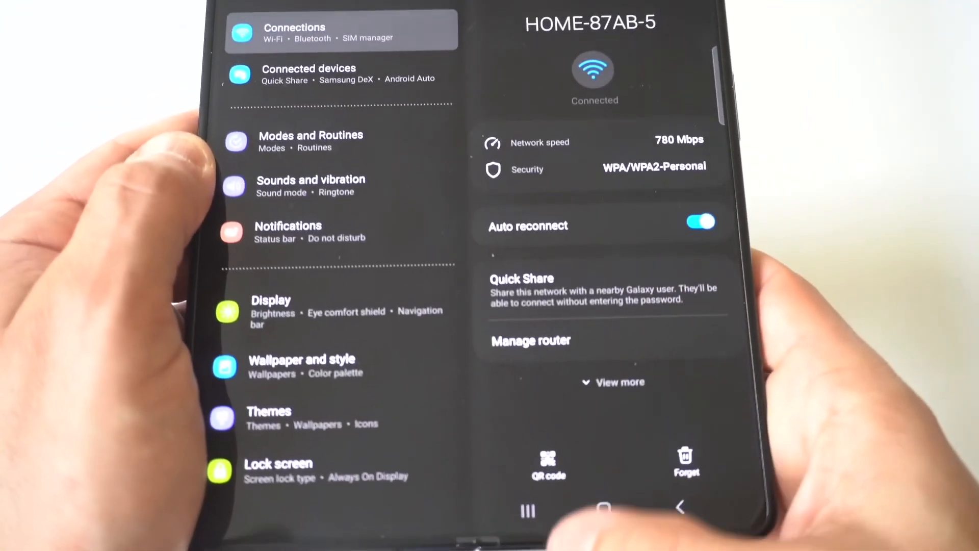
Show HOME-87AB-5's sharing QR code, save it as an image, and return to the network details.
left_click(548, 461)
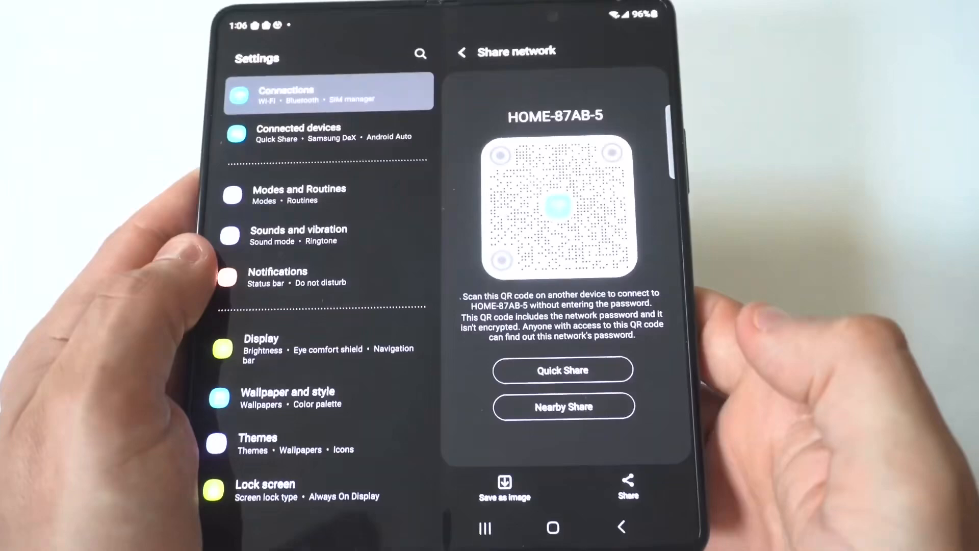
left_click(278, 276)
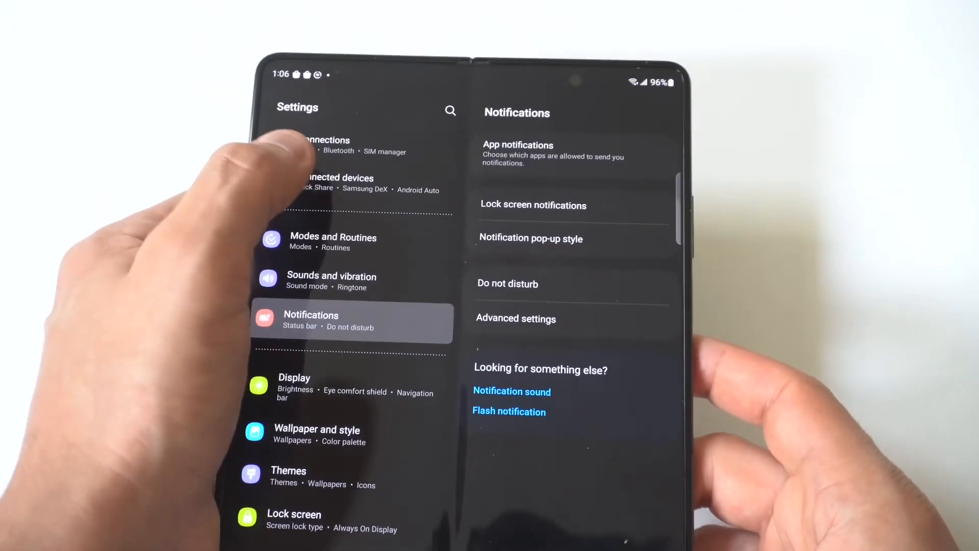
left_click(327, 148)
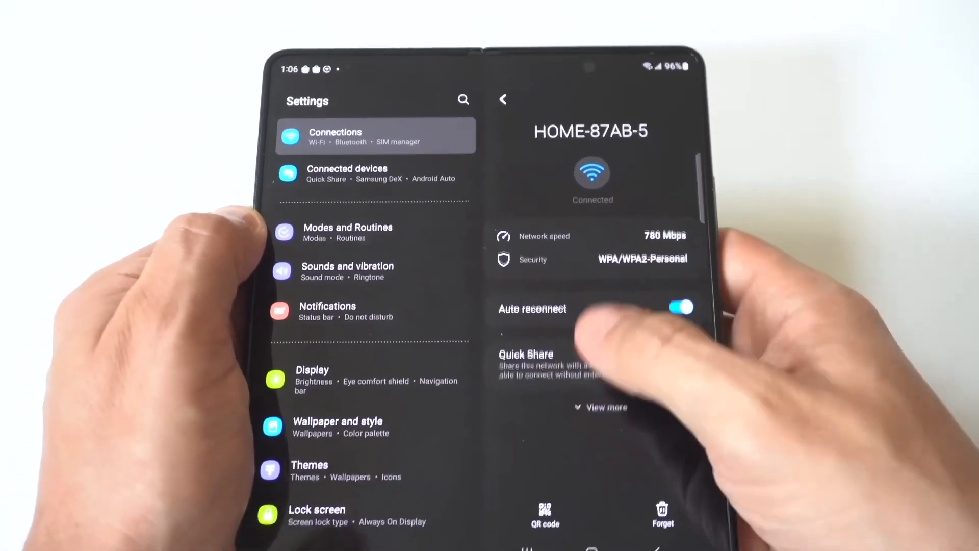
On the 4qrcode scanner, start an upload and choose Files to list the saved HOME-87AB-5 QR images.
left_click(544, 512)
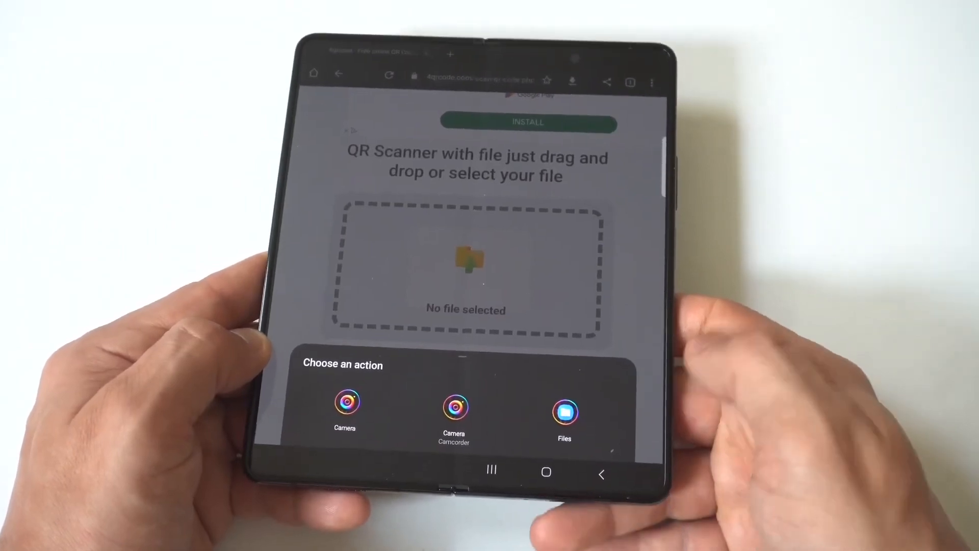
left_click(564, 415)
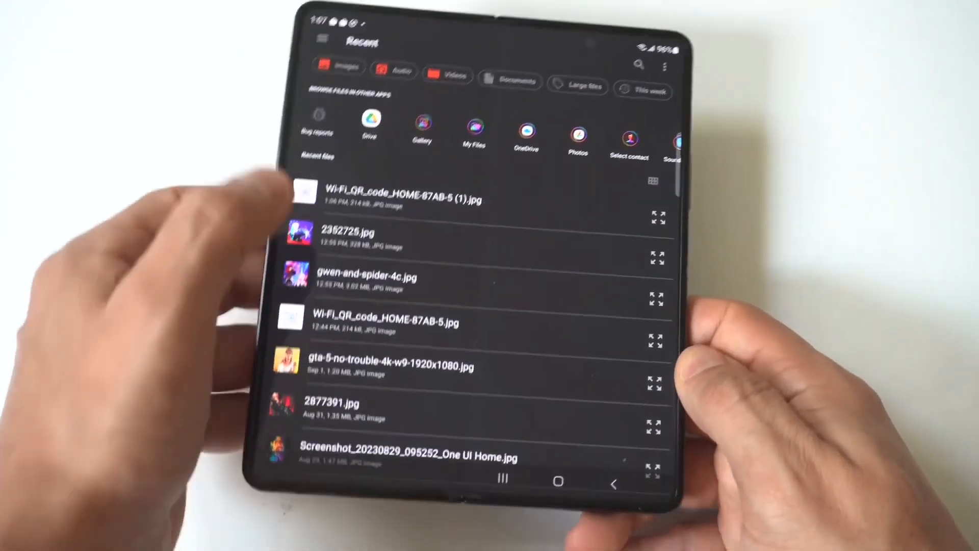